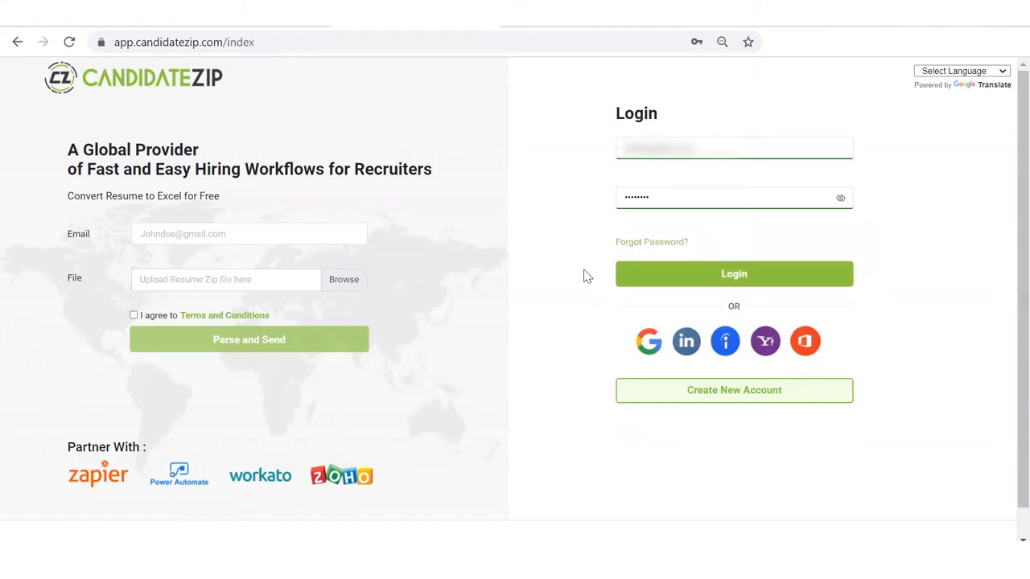
mouse_move(656, 273)
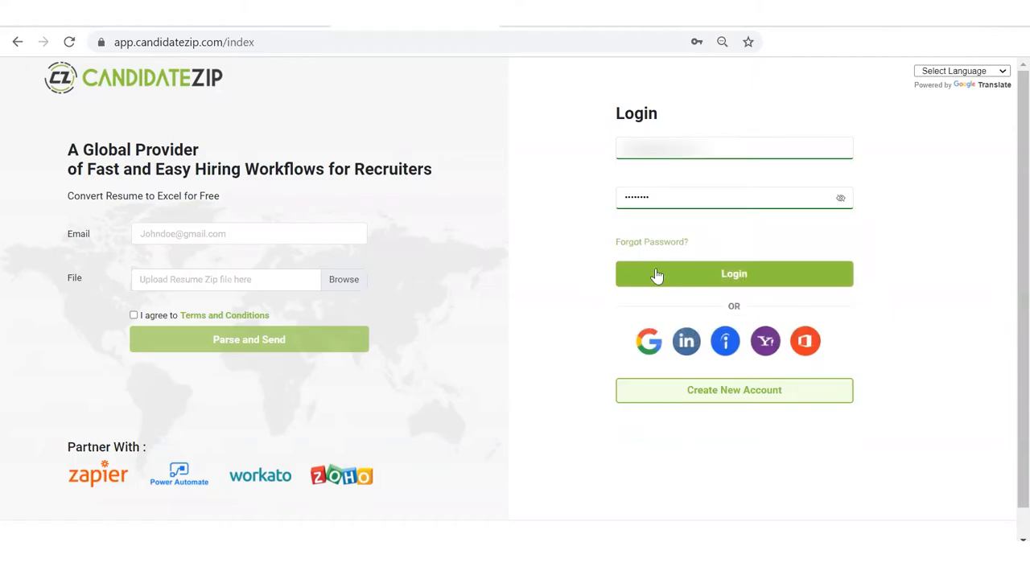
Log into CandidateZip, open the Greenhouse CRM integration card, and switch to Greenhouse
click(734, 273)
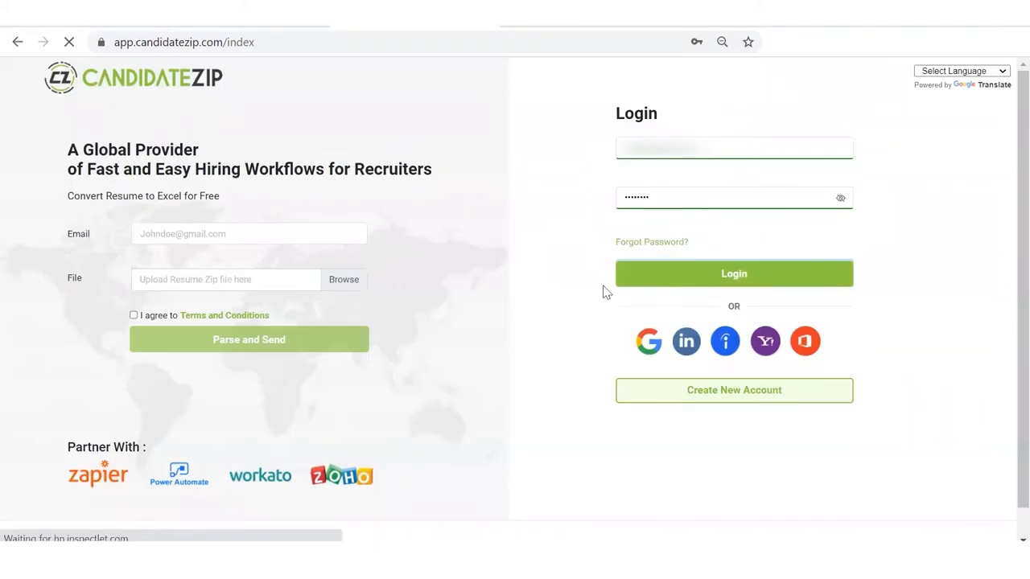
click(733, 274)
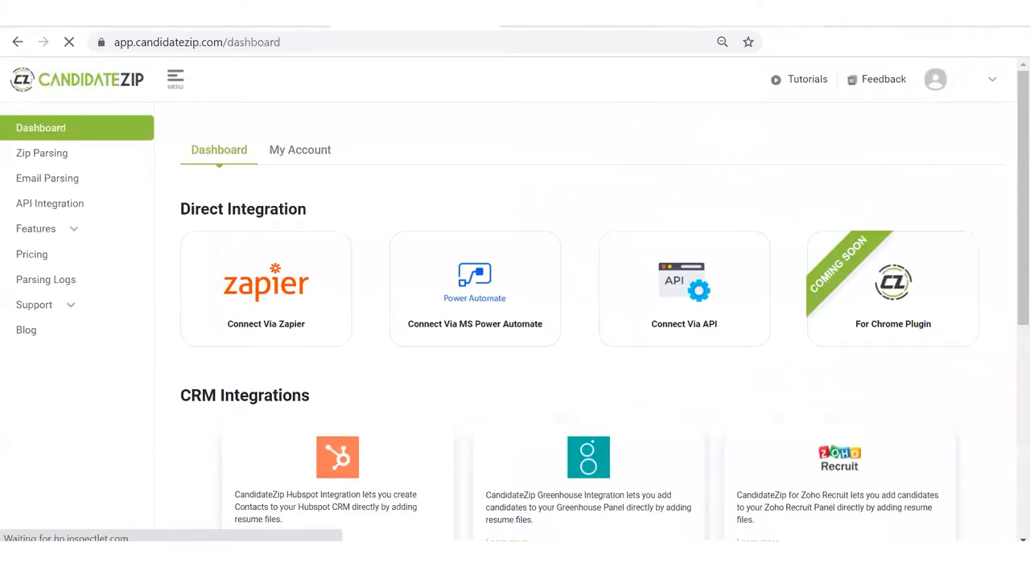
mouse_move(905, 311)
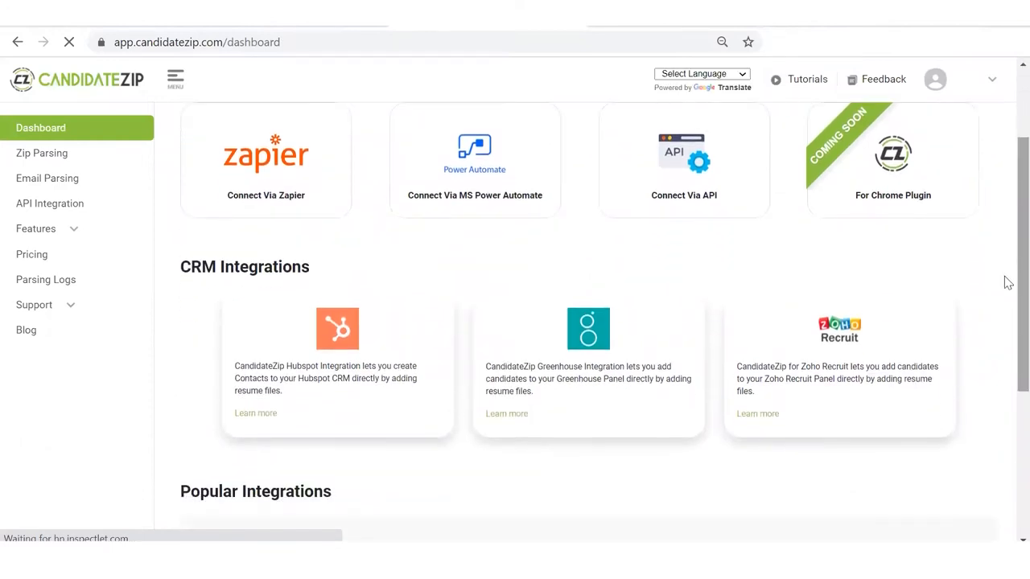
click(506, 413)
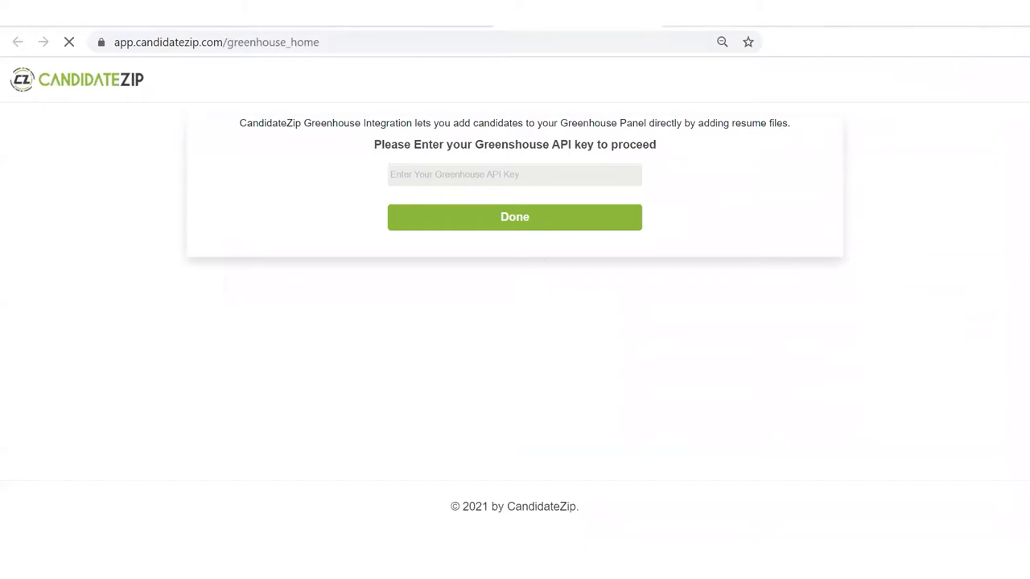
click(514, 216)
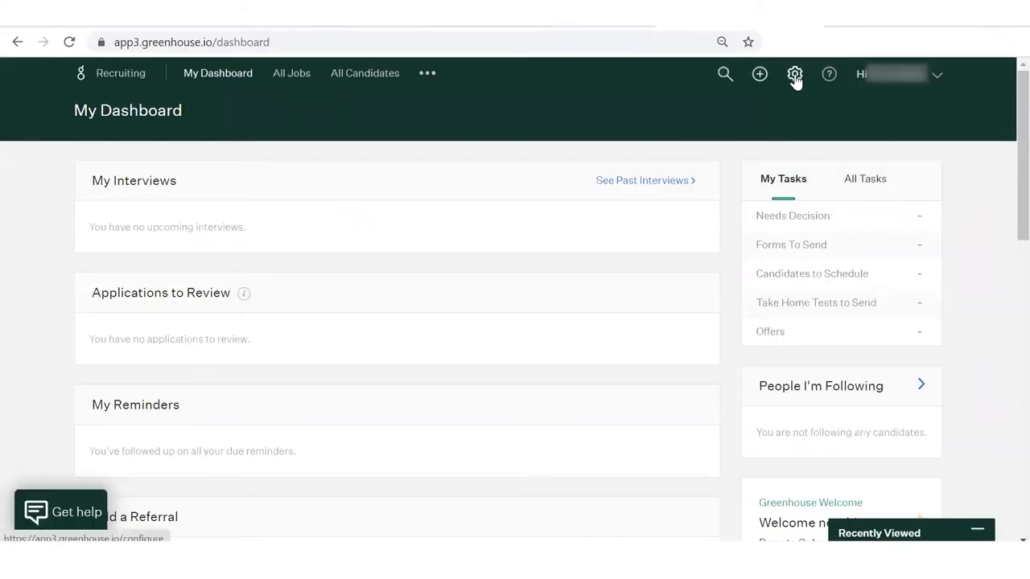
Go to Greenhouse settings, then Dev Center, then API Credential Management
click(794, 73)
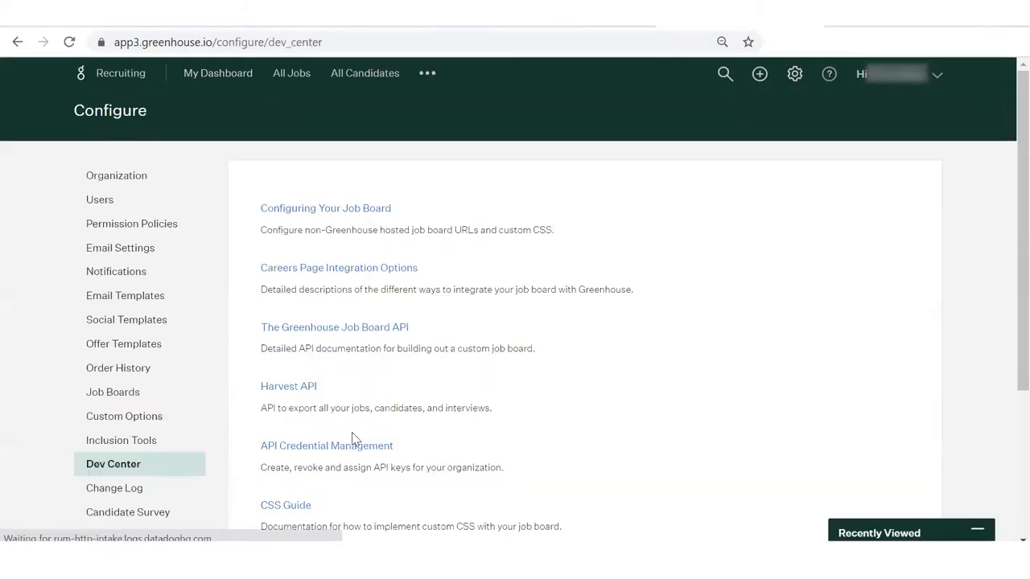
click(327, 446)
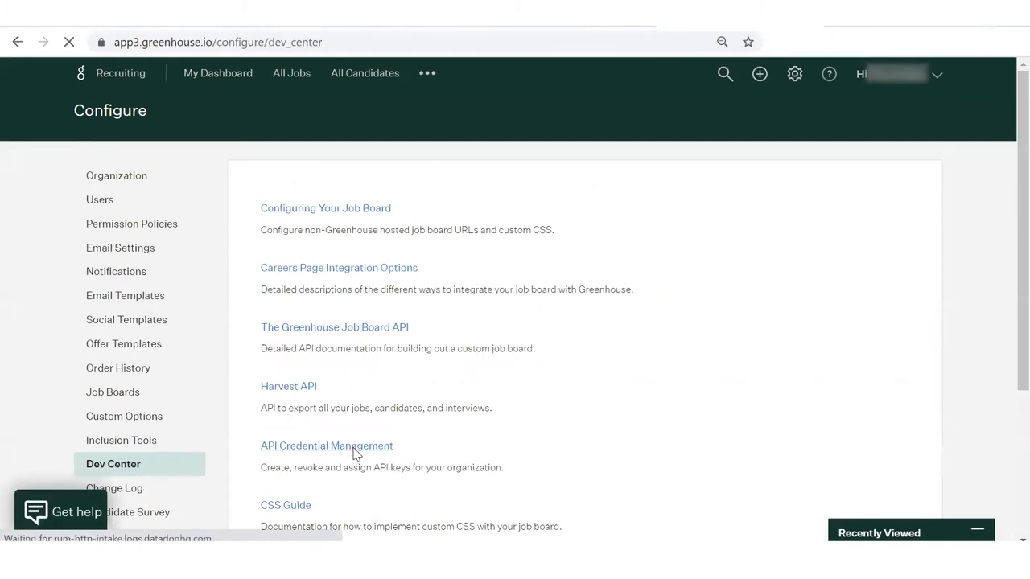
click(325, 446)
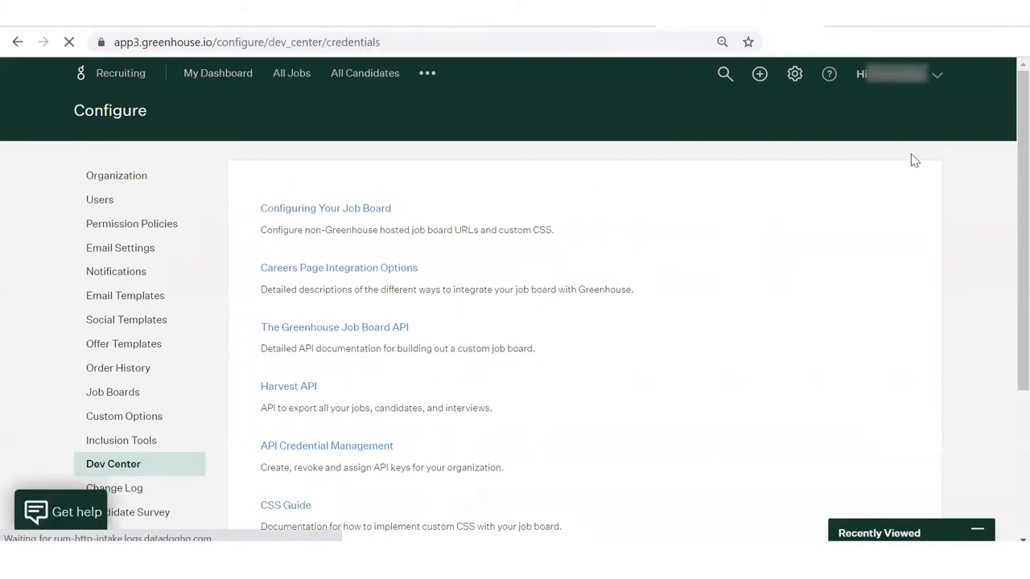
click(326, 446)
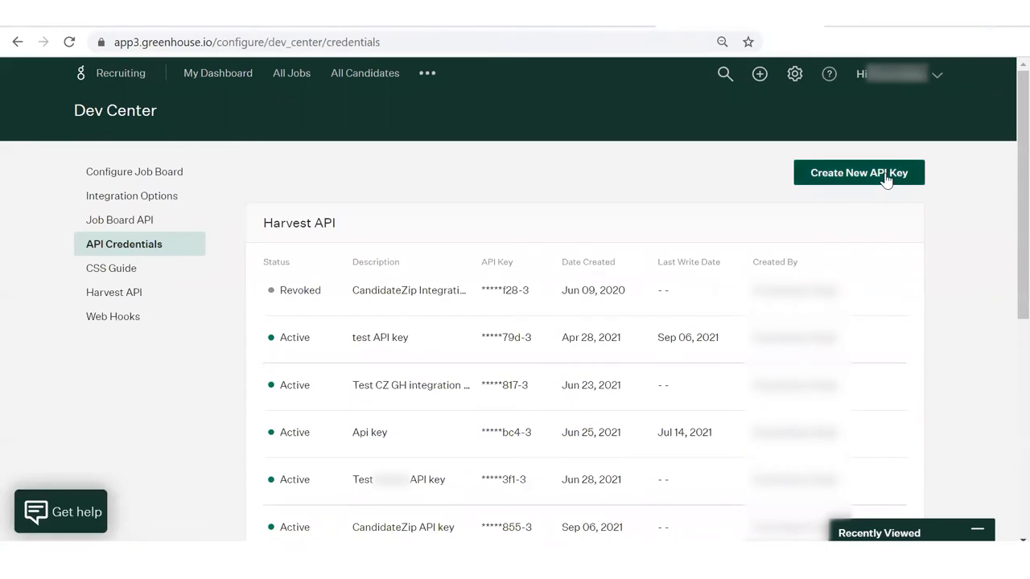
Create a Harvest-type API key described as 'CandidateZip Key' and continue to permissions
click(858, 172)
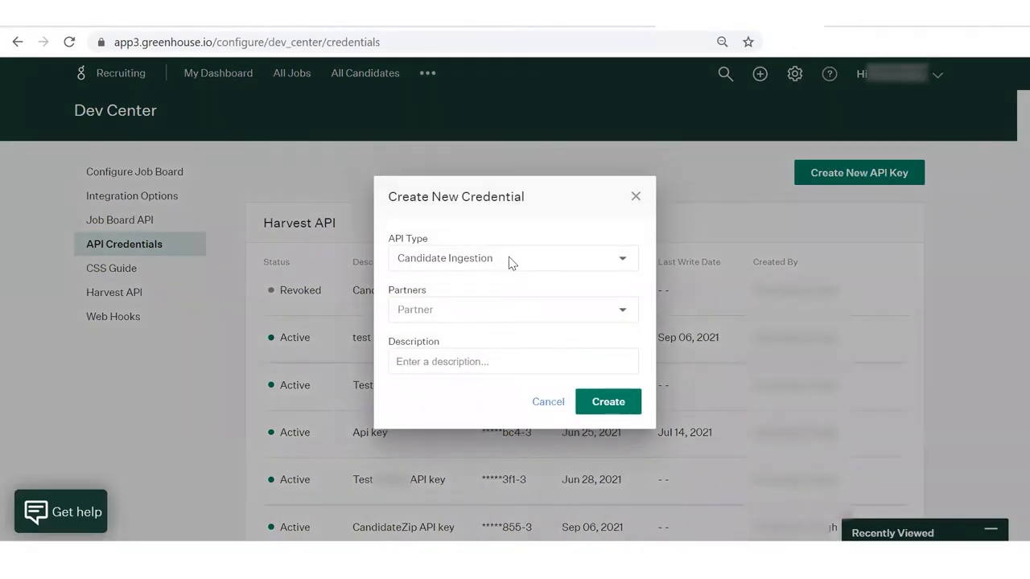
click(513, 258)
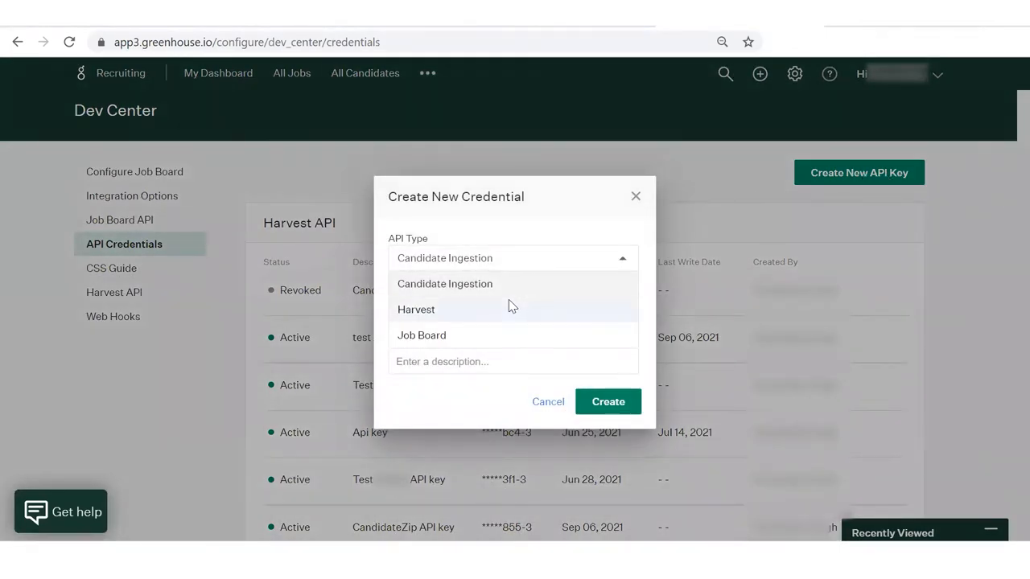
click(416, 309)
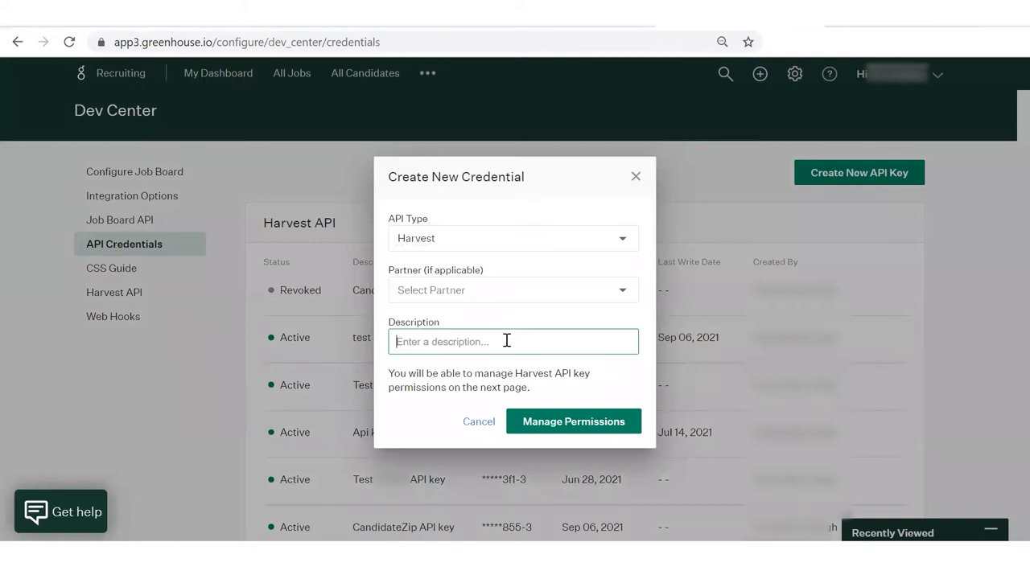
text(CandidateZip Key)
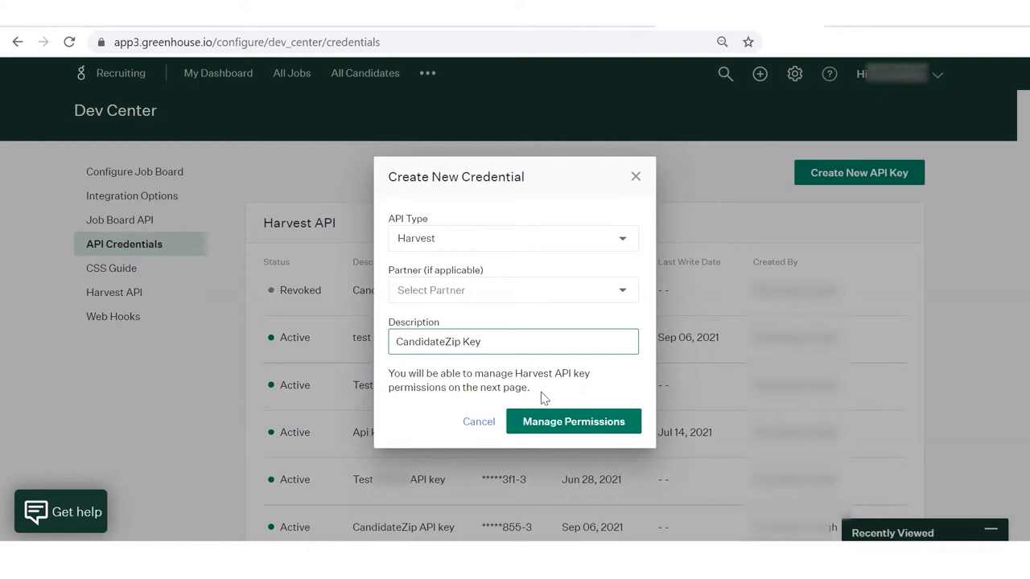
click(574, 421)
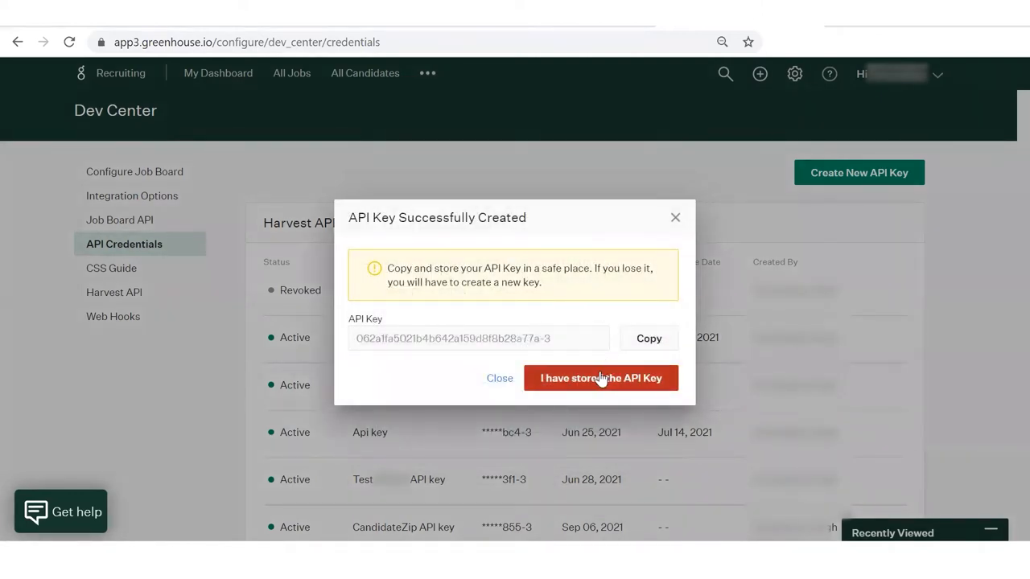
Grant the key Jobs, Job Posts, User Roles and Custom Fields permissions and save
click(600, 378)
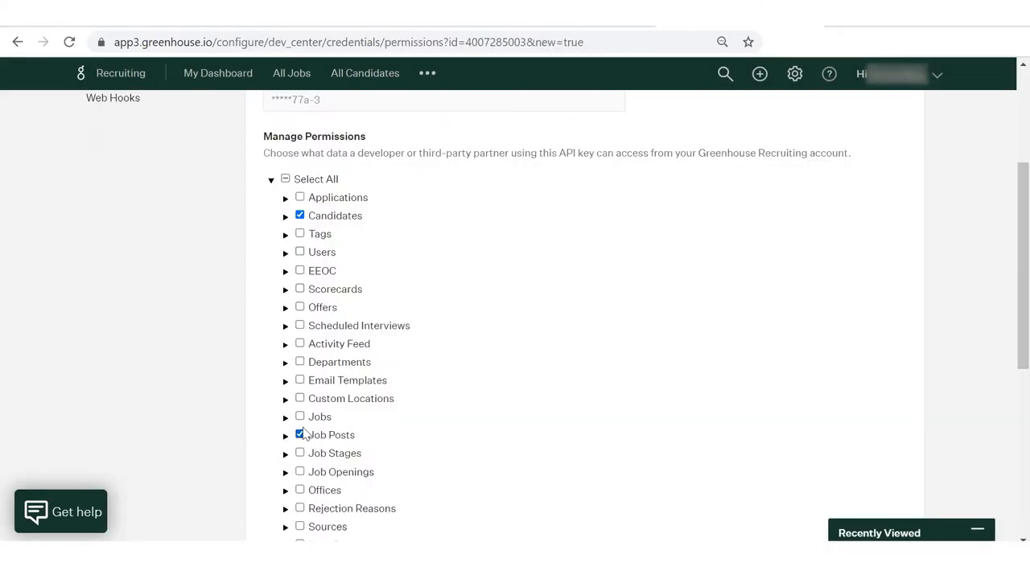
click(299, 416)
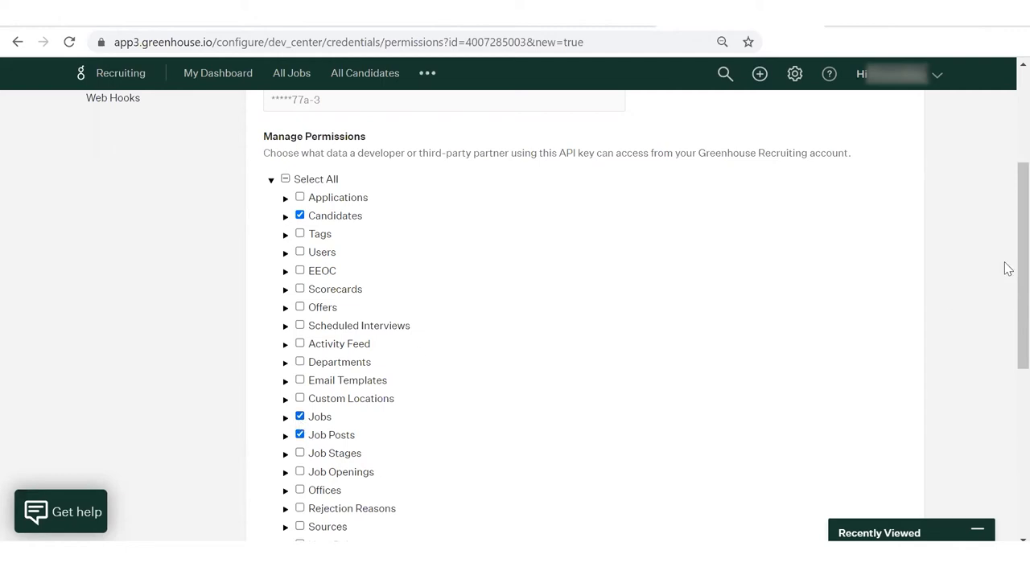
scroll(down, 3)
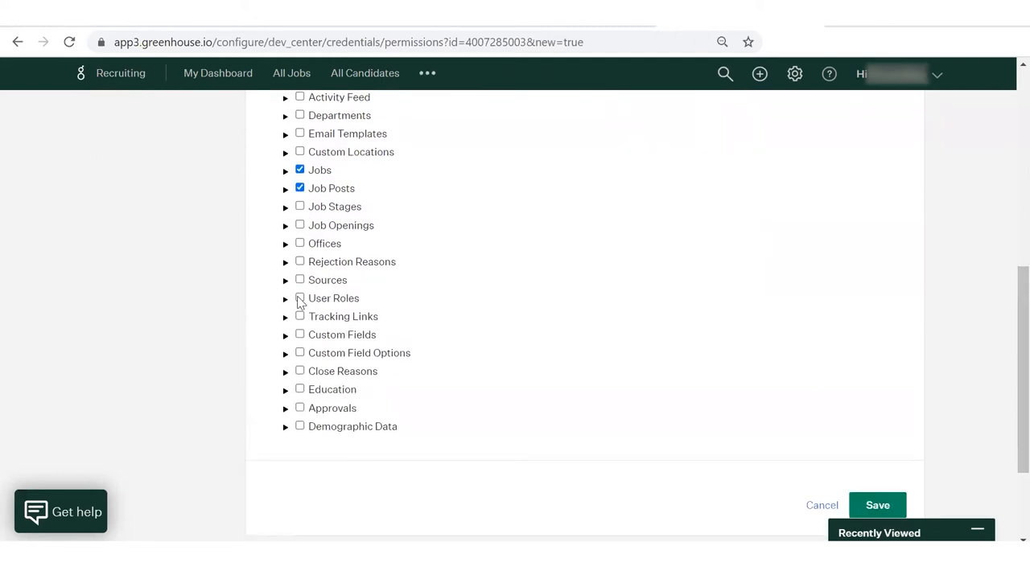
click(300, 298)
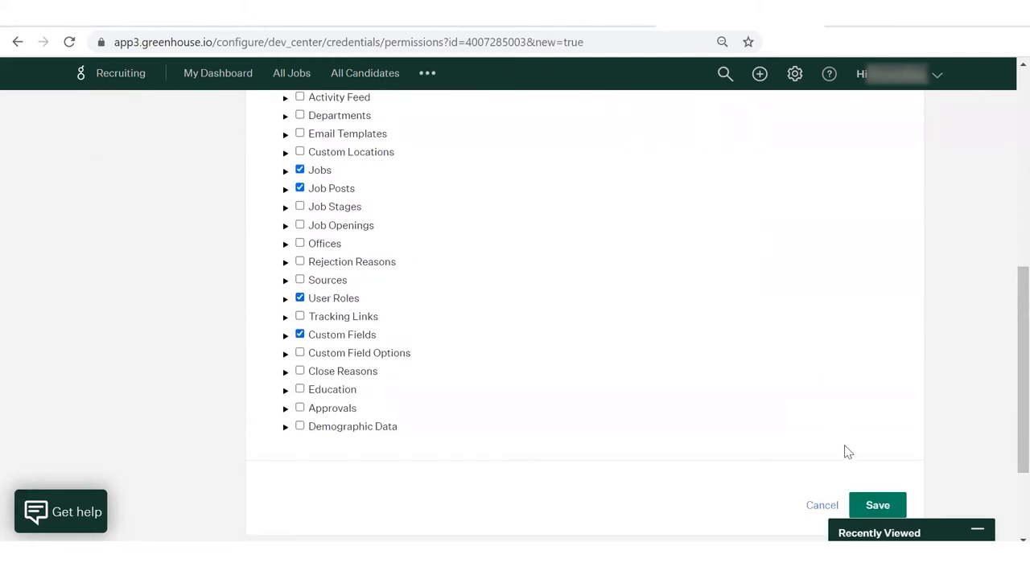
click(877, 505)
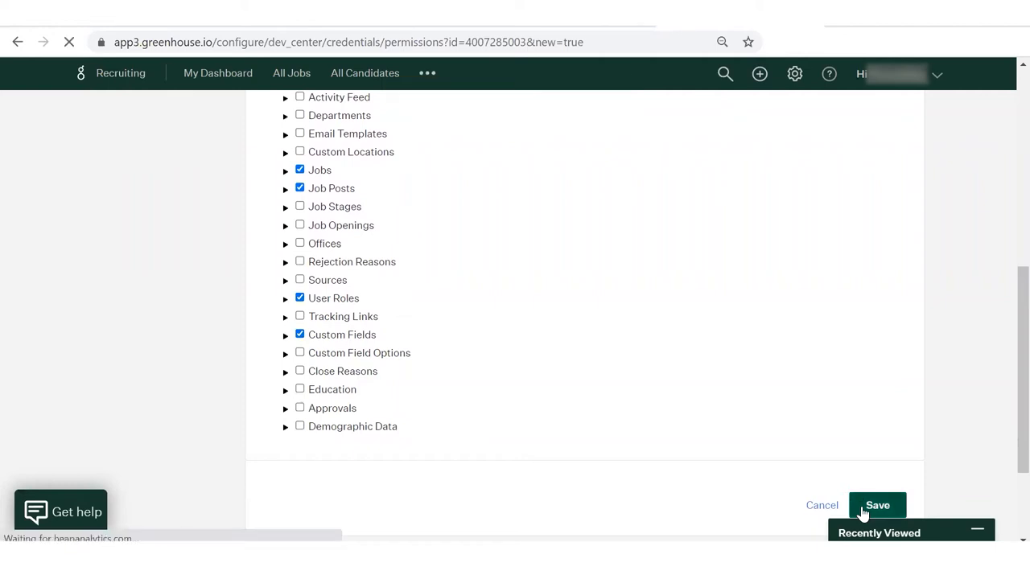
click(877, 506)
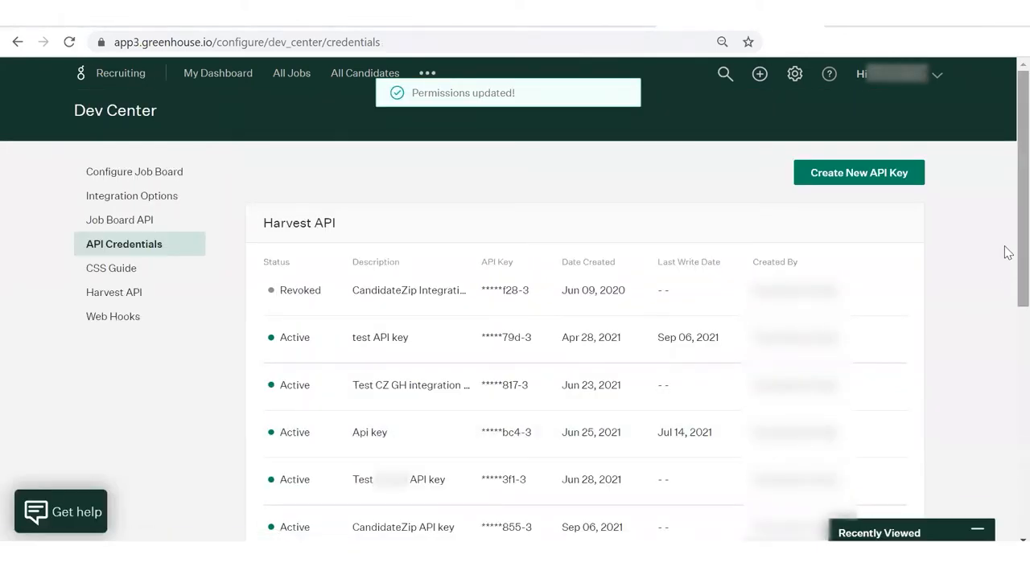
mouse_move(861, 212)
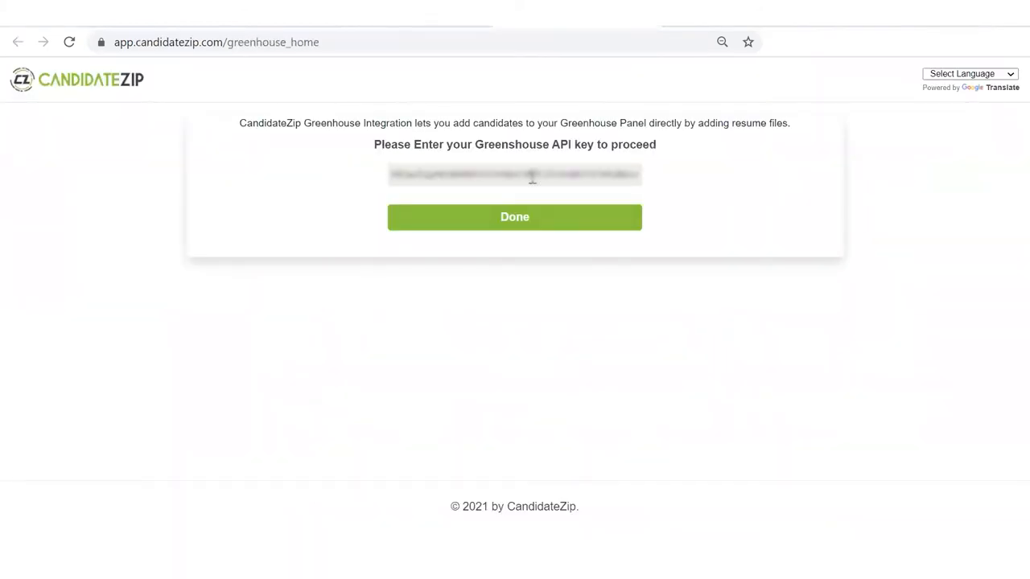
Submit the Greenhouse API key in CandidateZip to reach field mapping
click(514, 216)
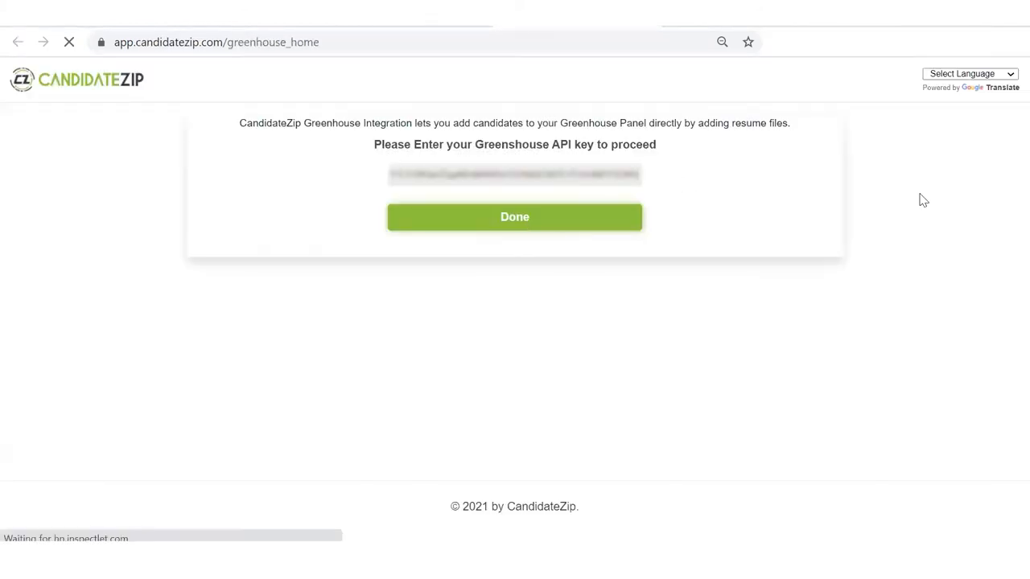
click(515, 216)
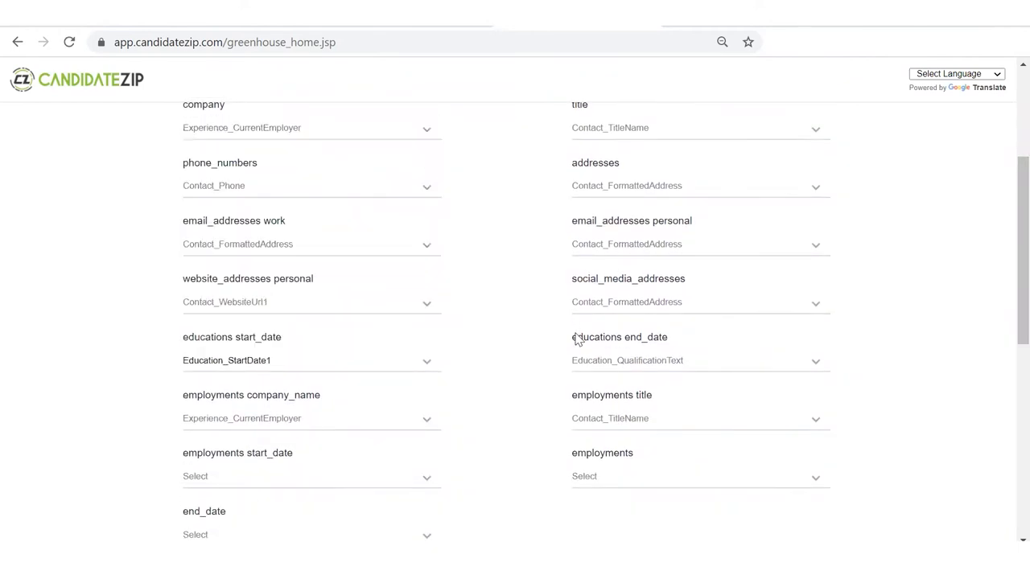
Map end_date and start_date fields to Education_EndDate1, Experience_StartDate1 and Experience_EndDate1
click(700, 360)
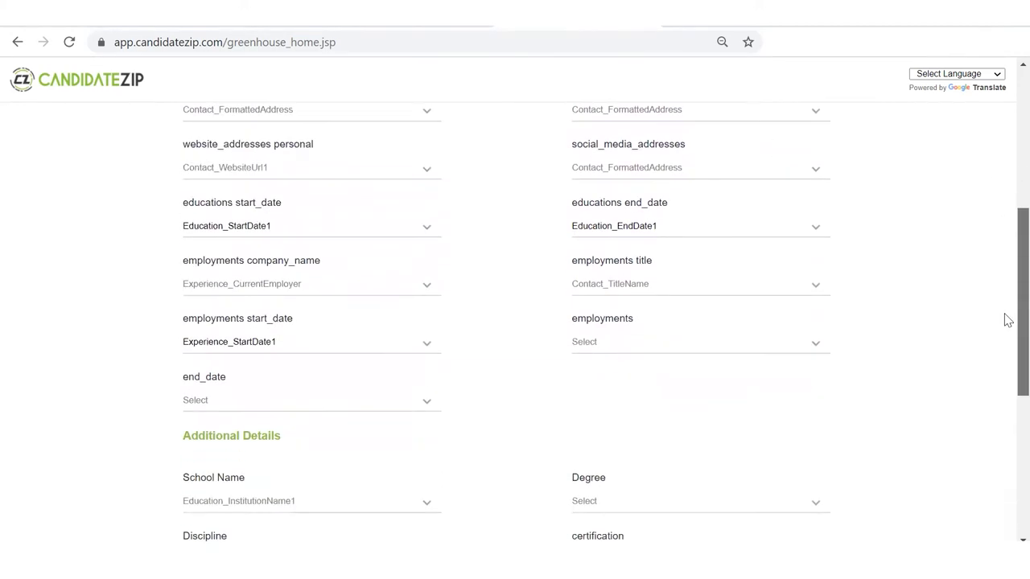
scroll(down, 3)
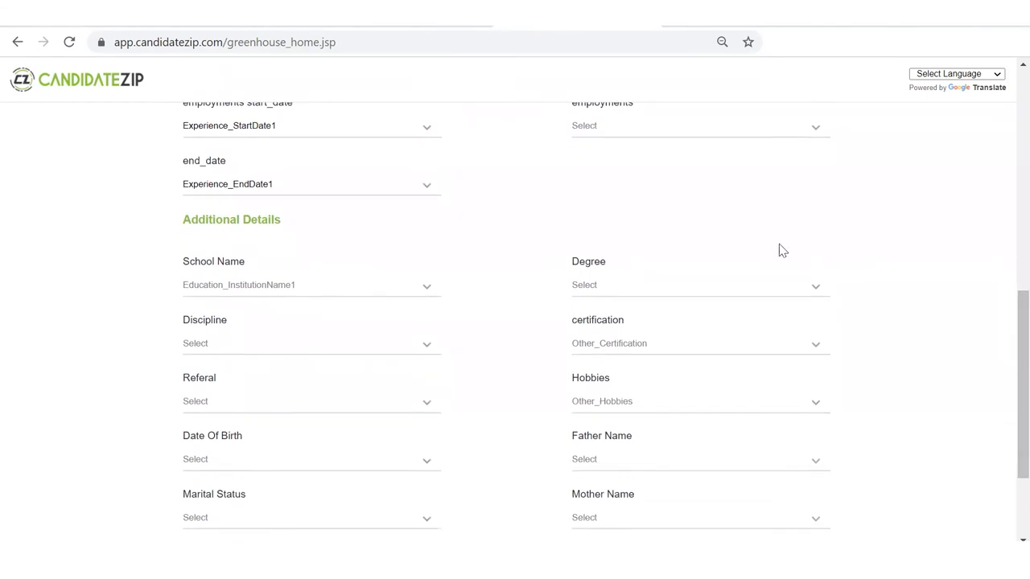
scroll(down, 3)
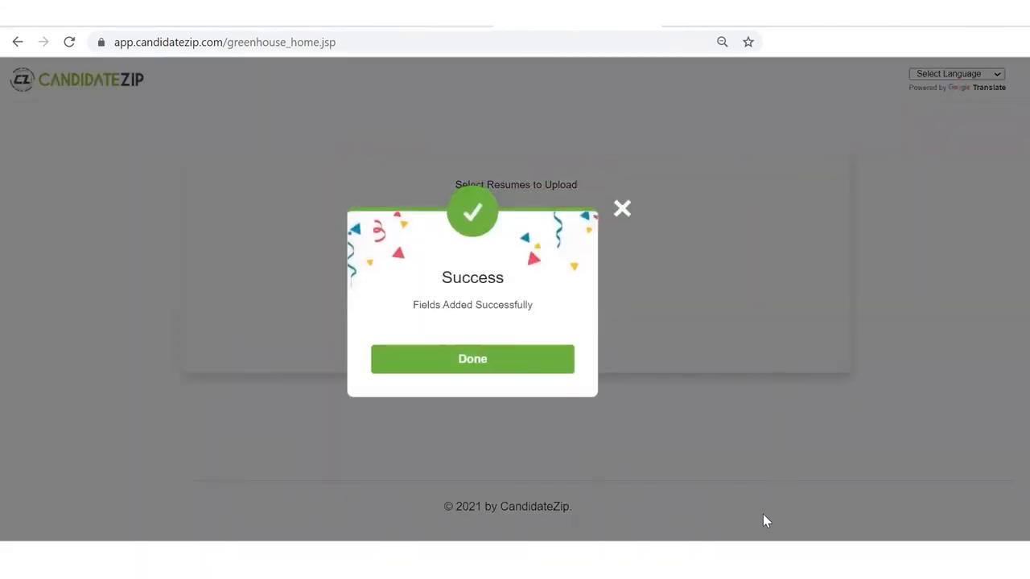
Pick today's downloaded resume file and upload it to Greenhouse
click(472, 358)
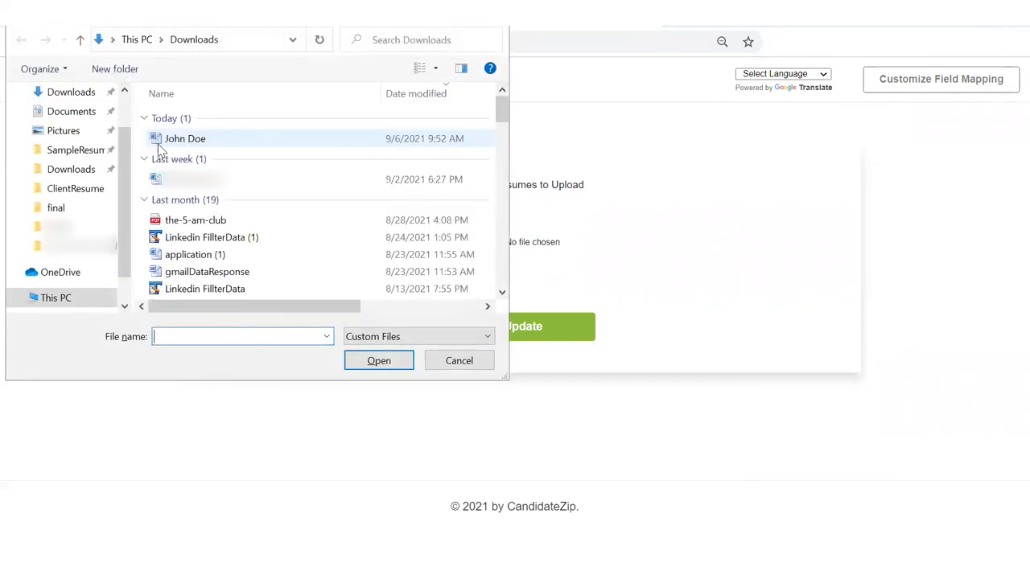
click(378, 361)
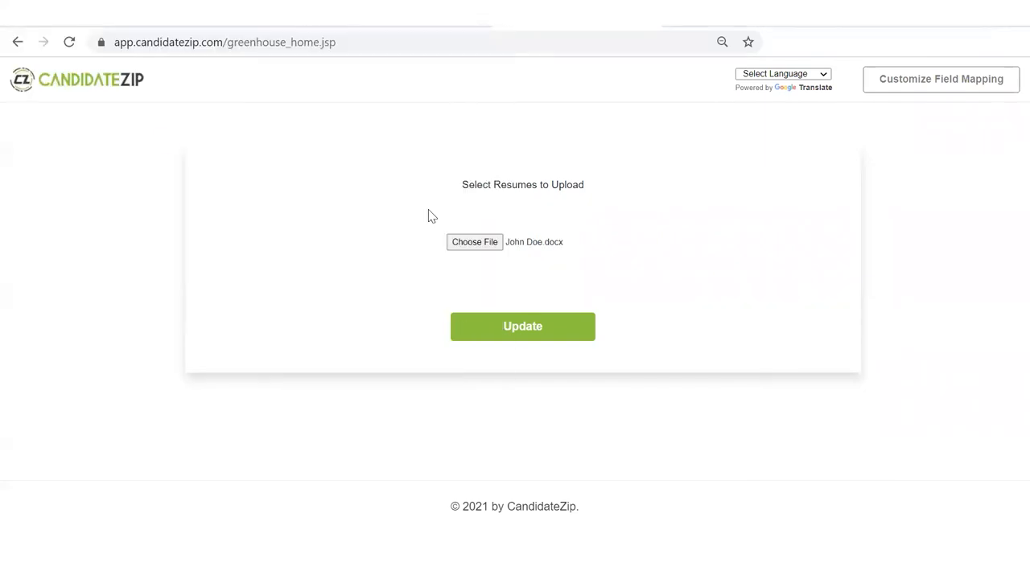
click(523, 326)
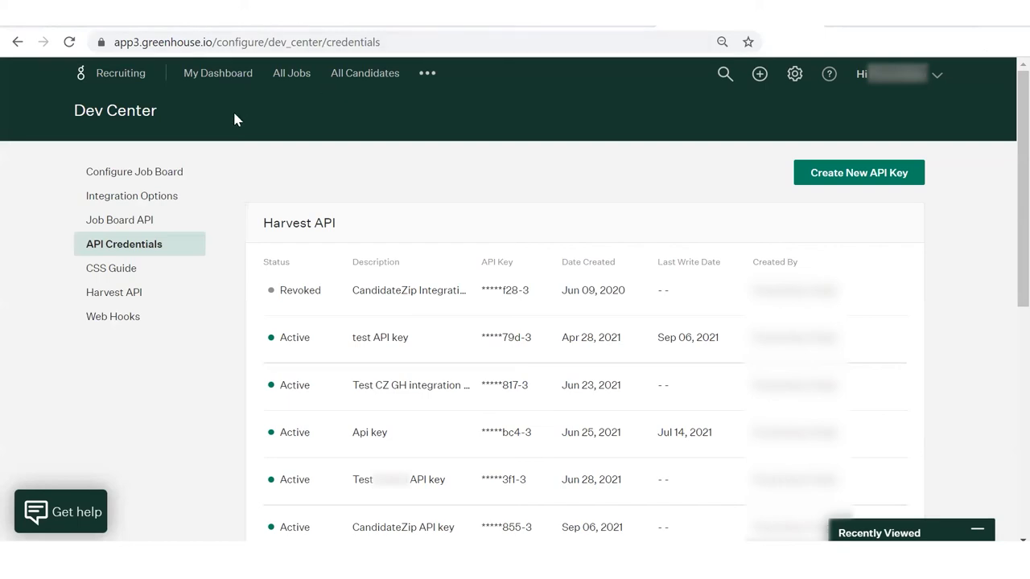
mouse_move(364, 73)
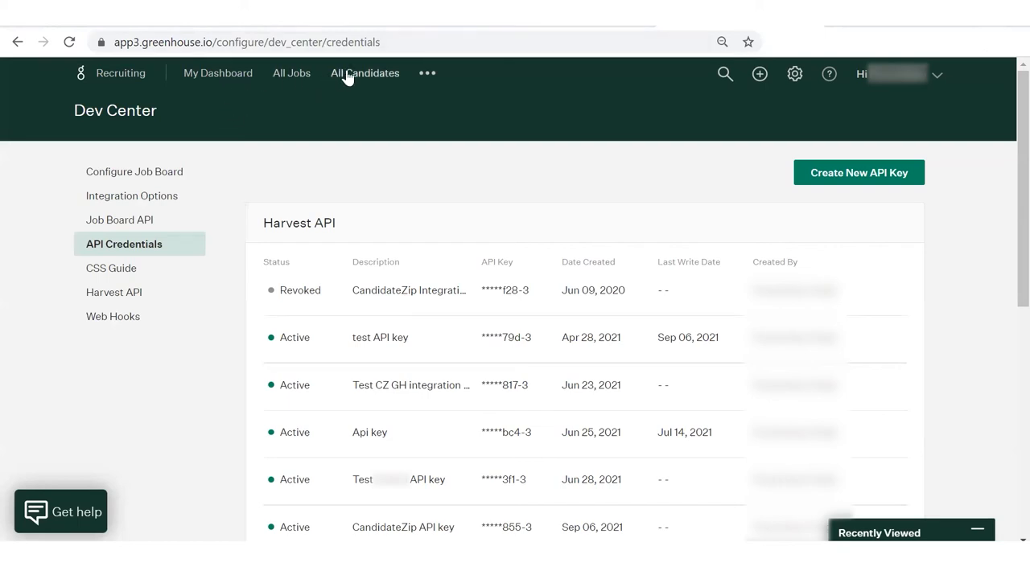
mouse_move(364, 73)
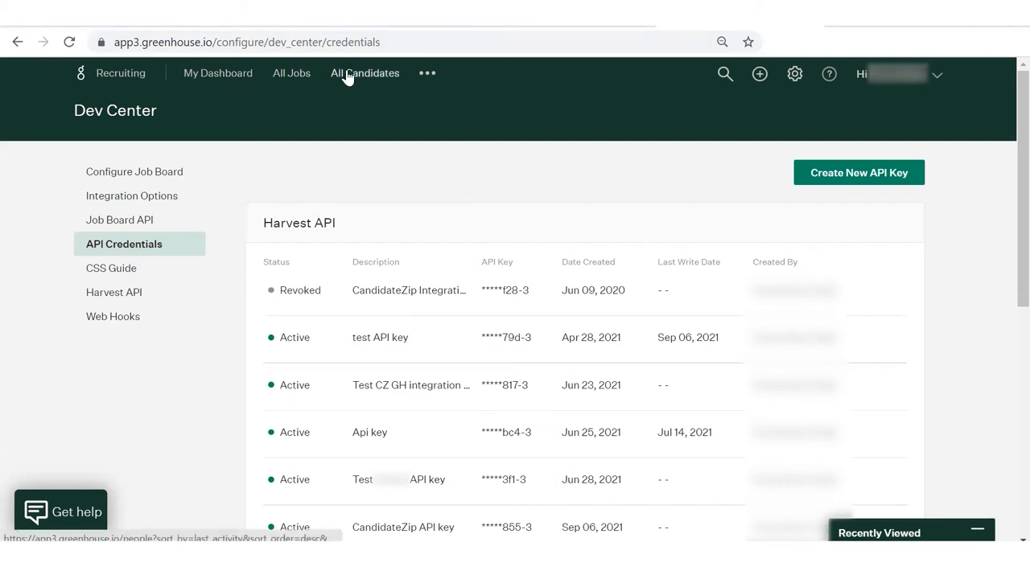
Open the All Candidates list from the Greenhouse top navigation
click(364, 73)
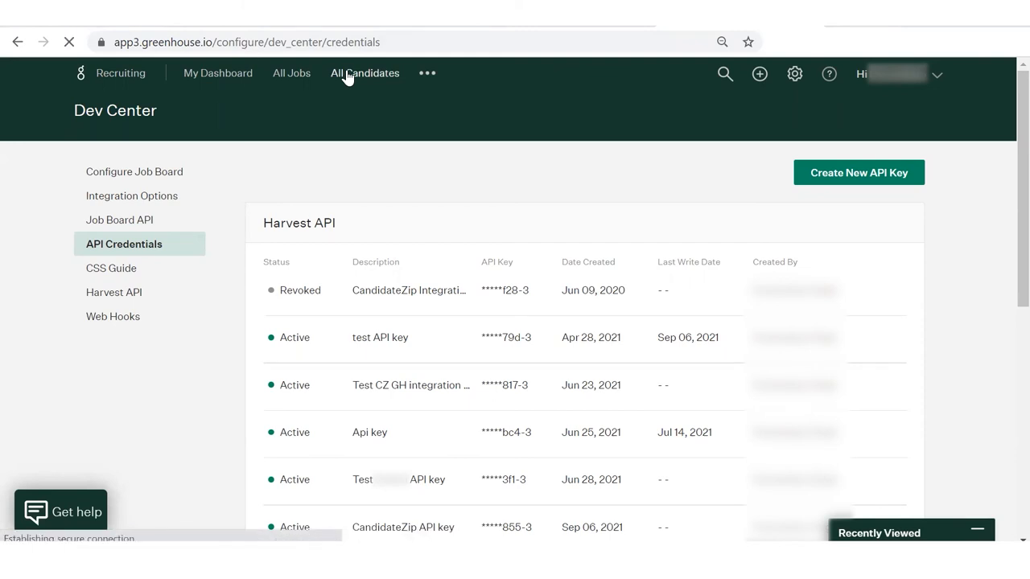
click(365, 74)
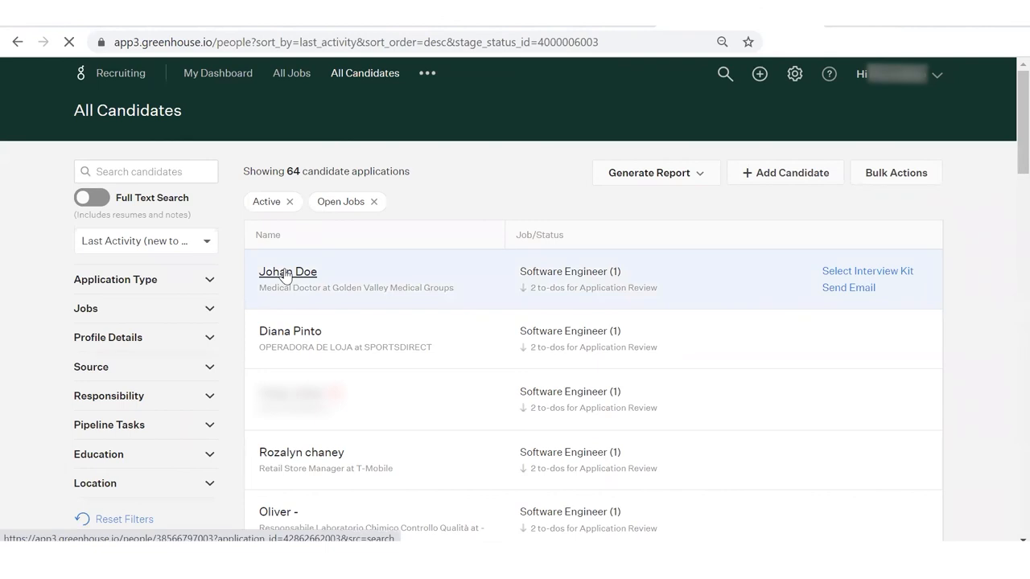
Open John Doe's candidate profile and view its Details tab
click(287, 271)
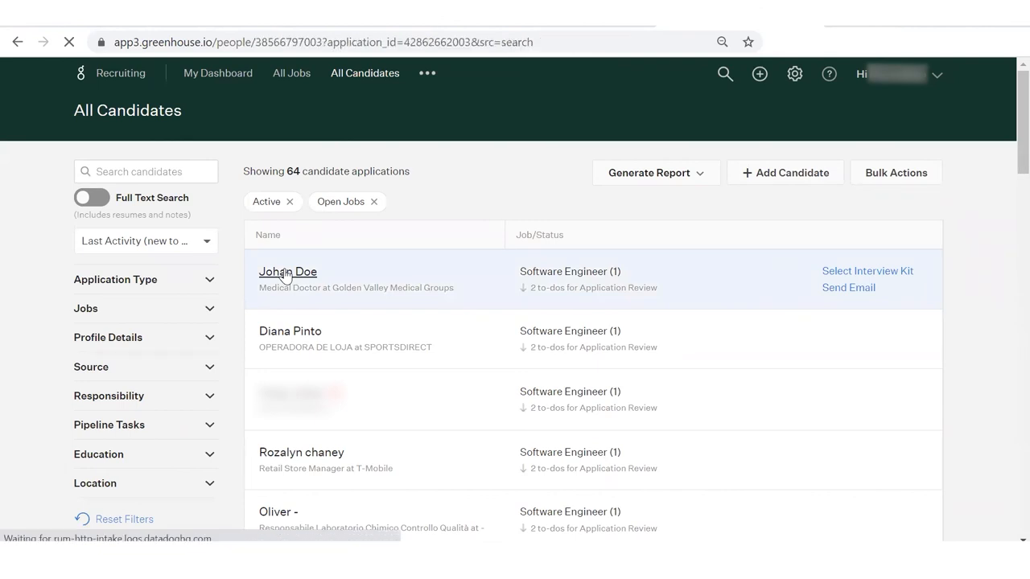
click(288, 271)
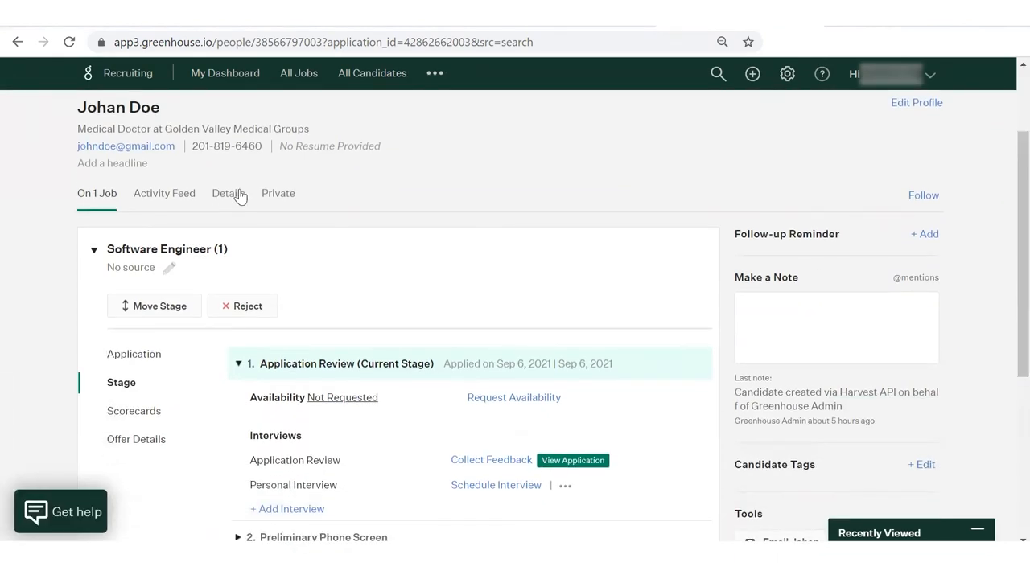
click(227, 193)
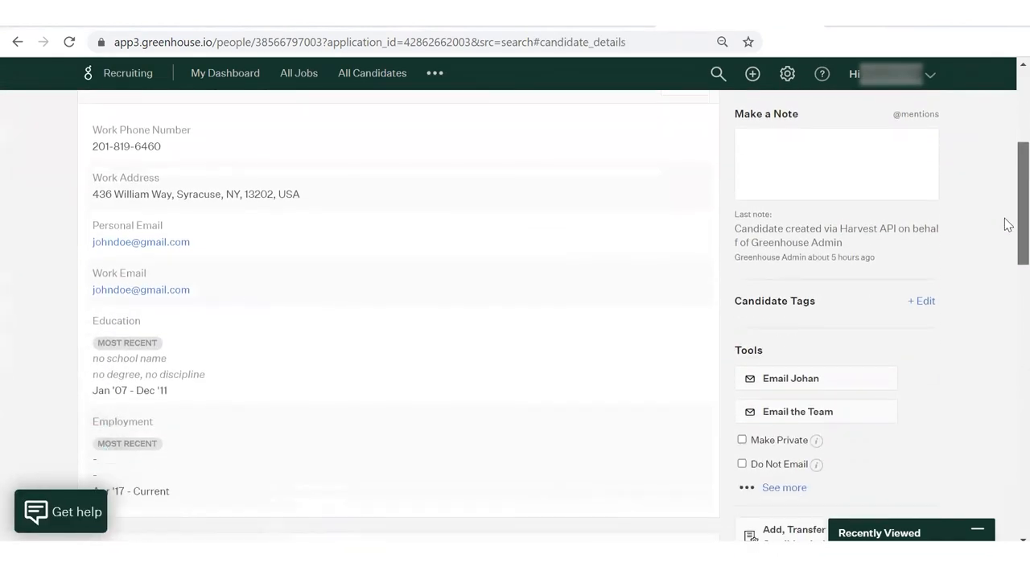